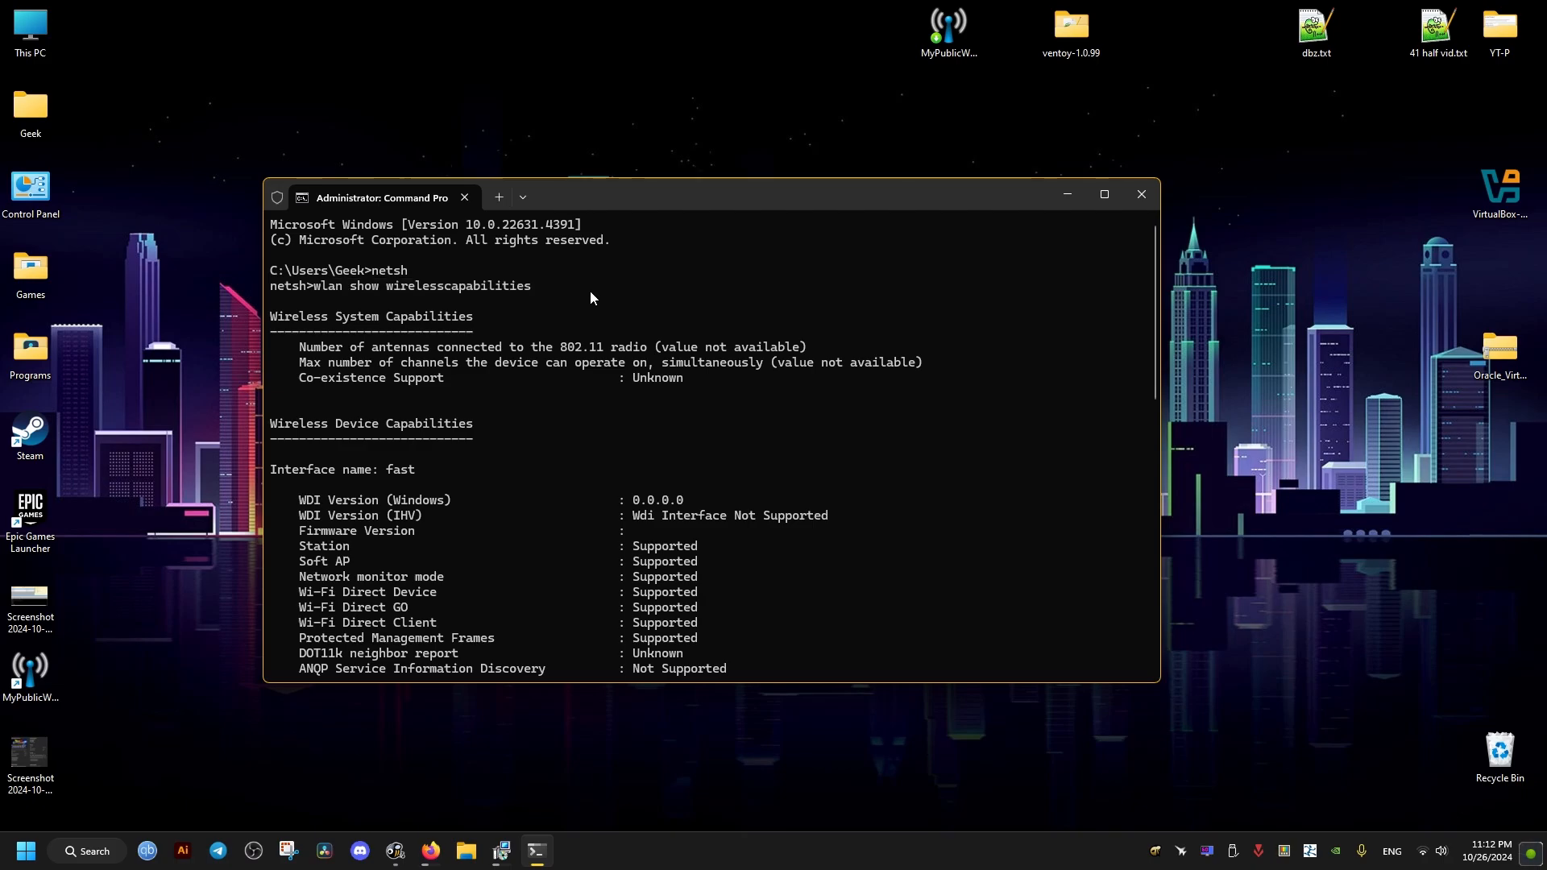
Review the earlier wireless capabilities report, then close that Command Prompt session.
{"action": "scroll", "scroll_direction": "down", "scroll_amount": 3}
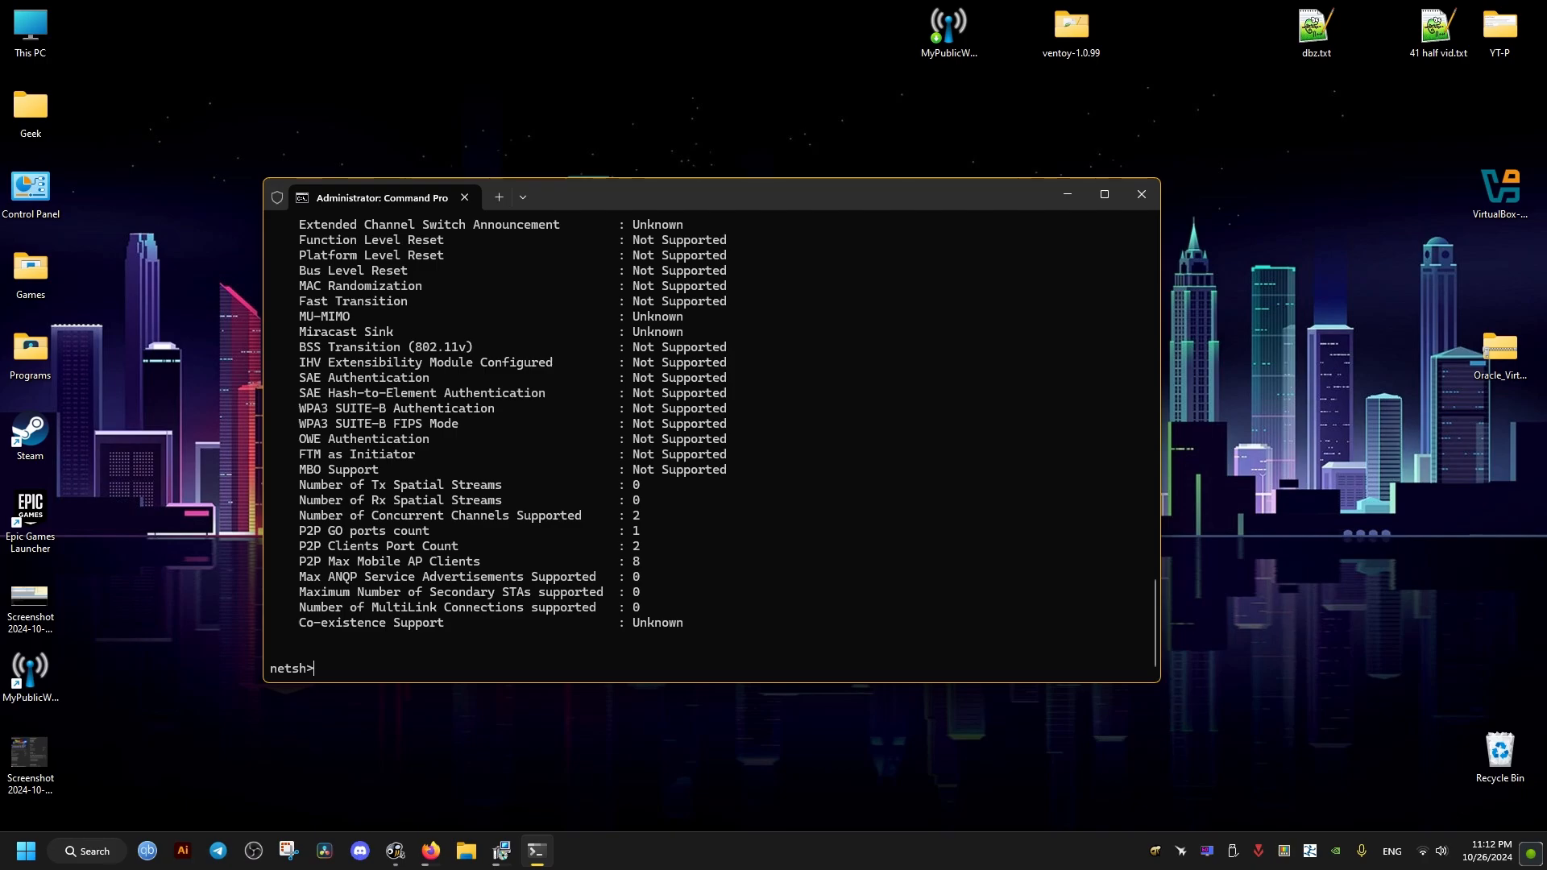
{"action": "scroll", "scroll_direction": "up", "scroll_amount": 3}
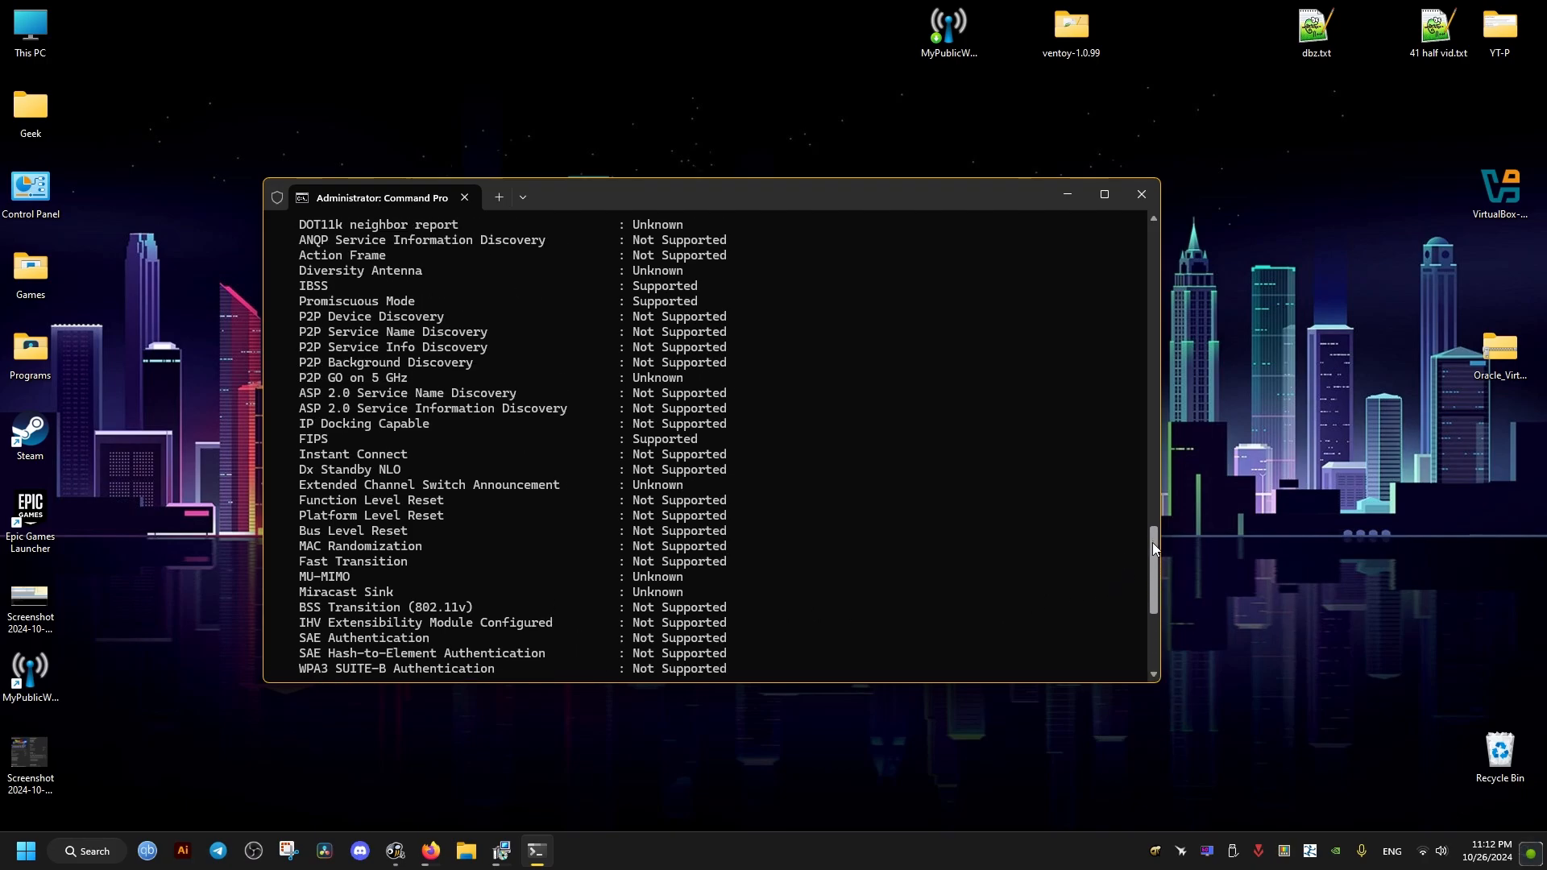
{"action": "scroll", "scroll_direction": "up", "scroll_amount": 3}
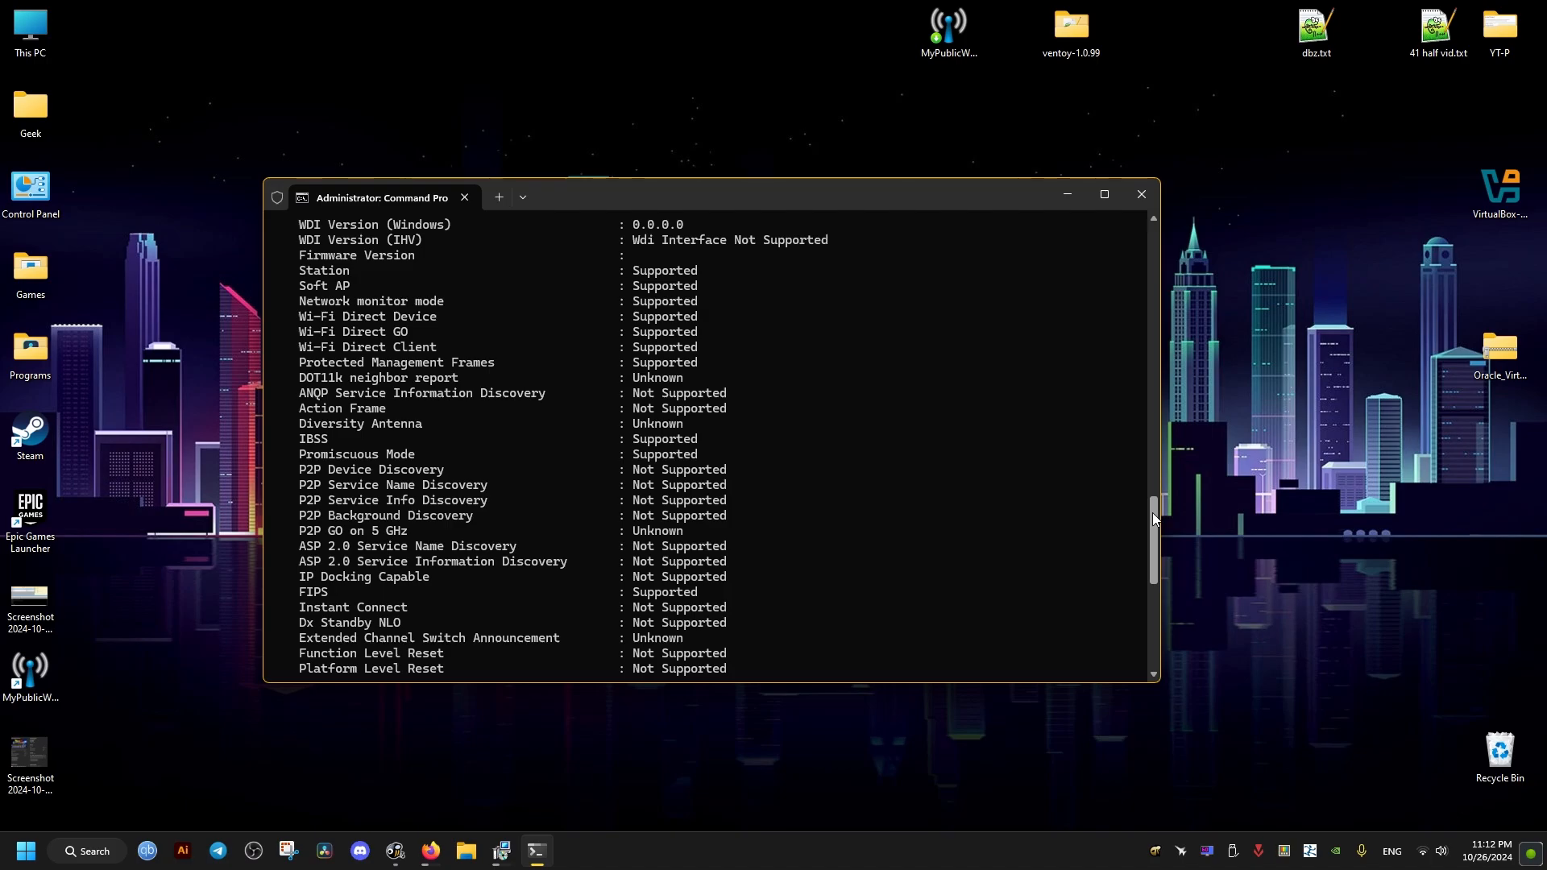
{"action": "scroll", "scroll_direction": "up", "scroll_amount": 3}
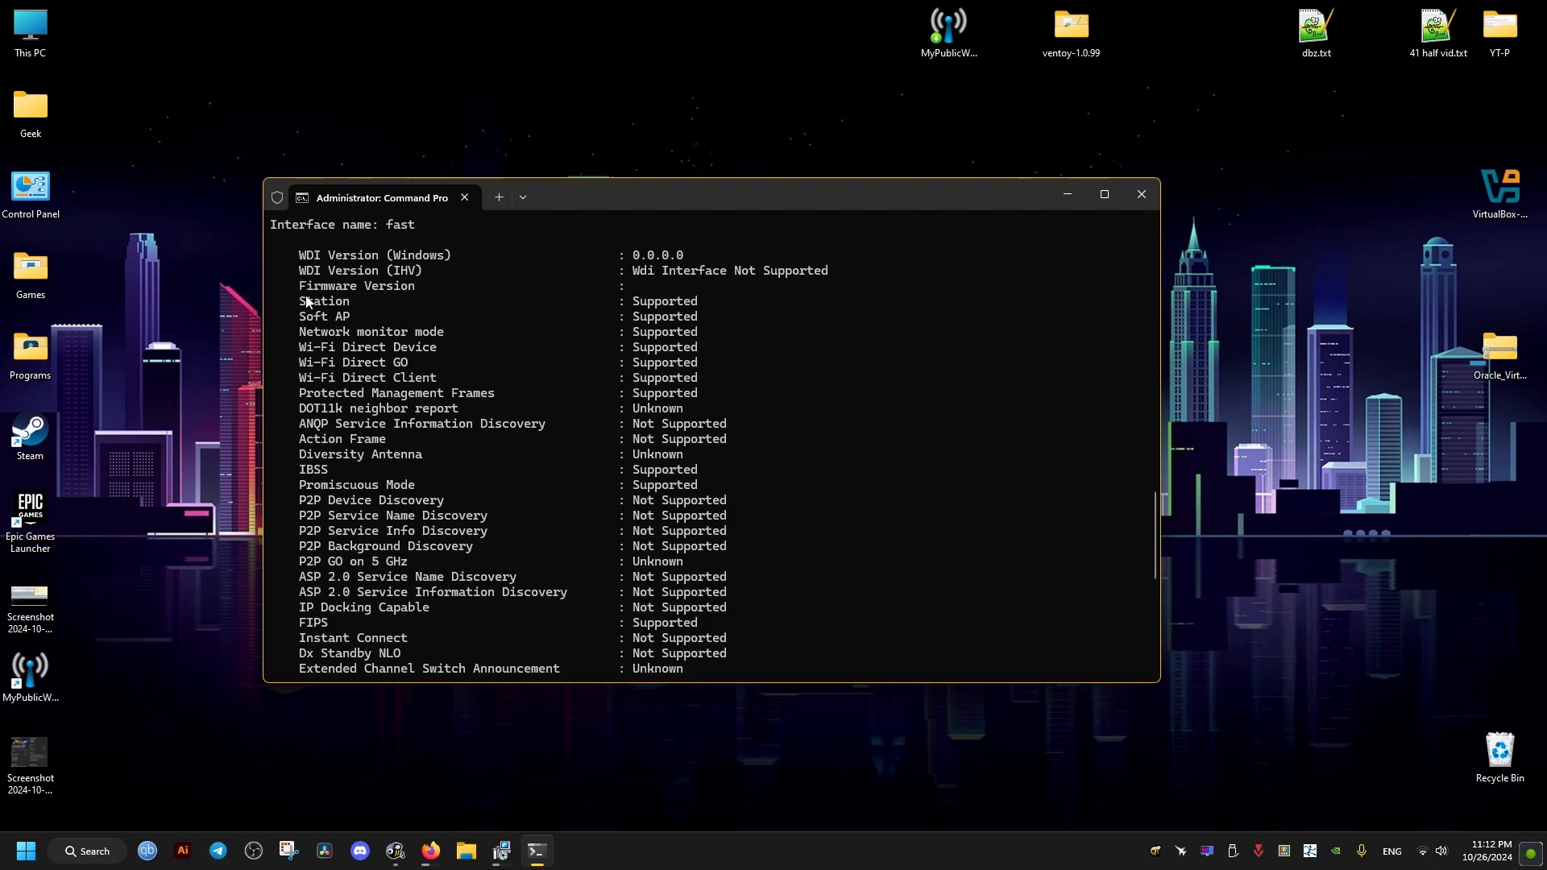
{"action": "mouse_move", "coordinate": [1078, 544]}
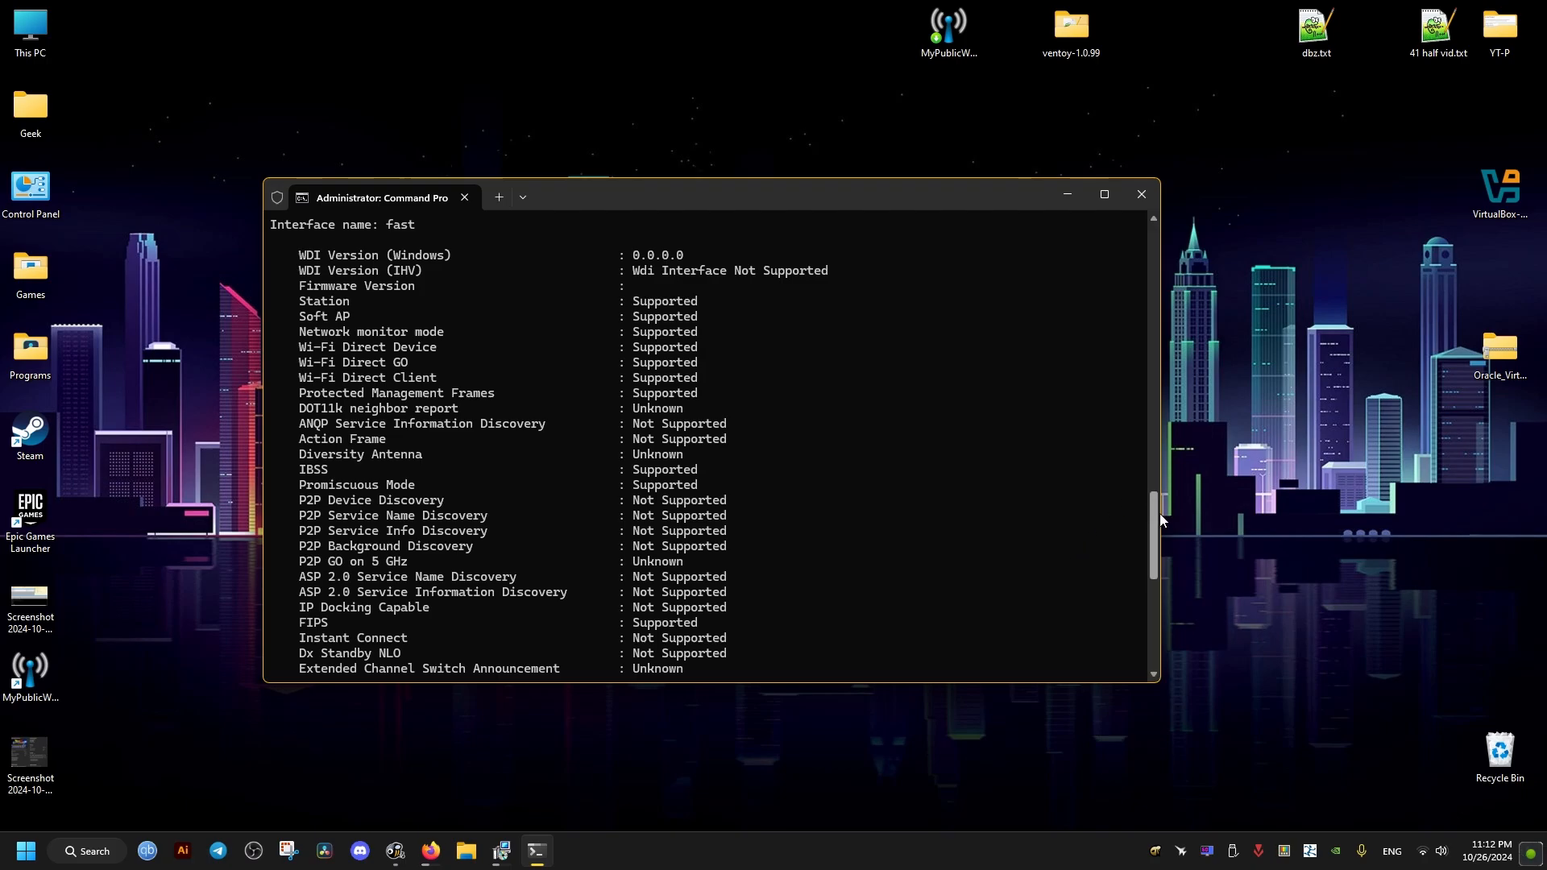
{"action": "scroll", "scroll_direction": "down", "scroll_amount": 3}
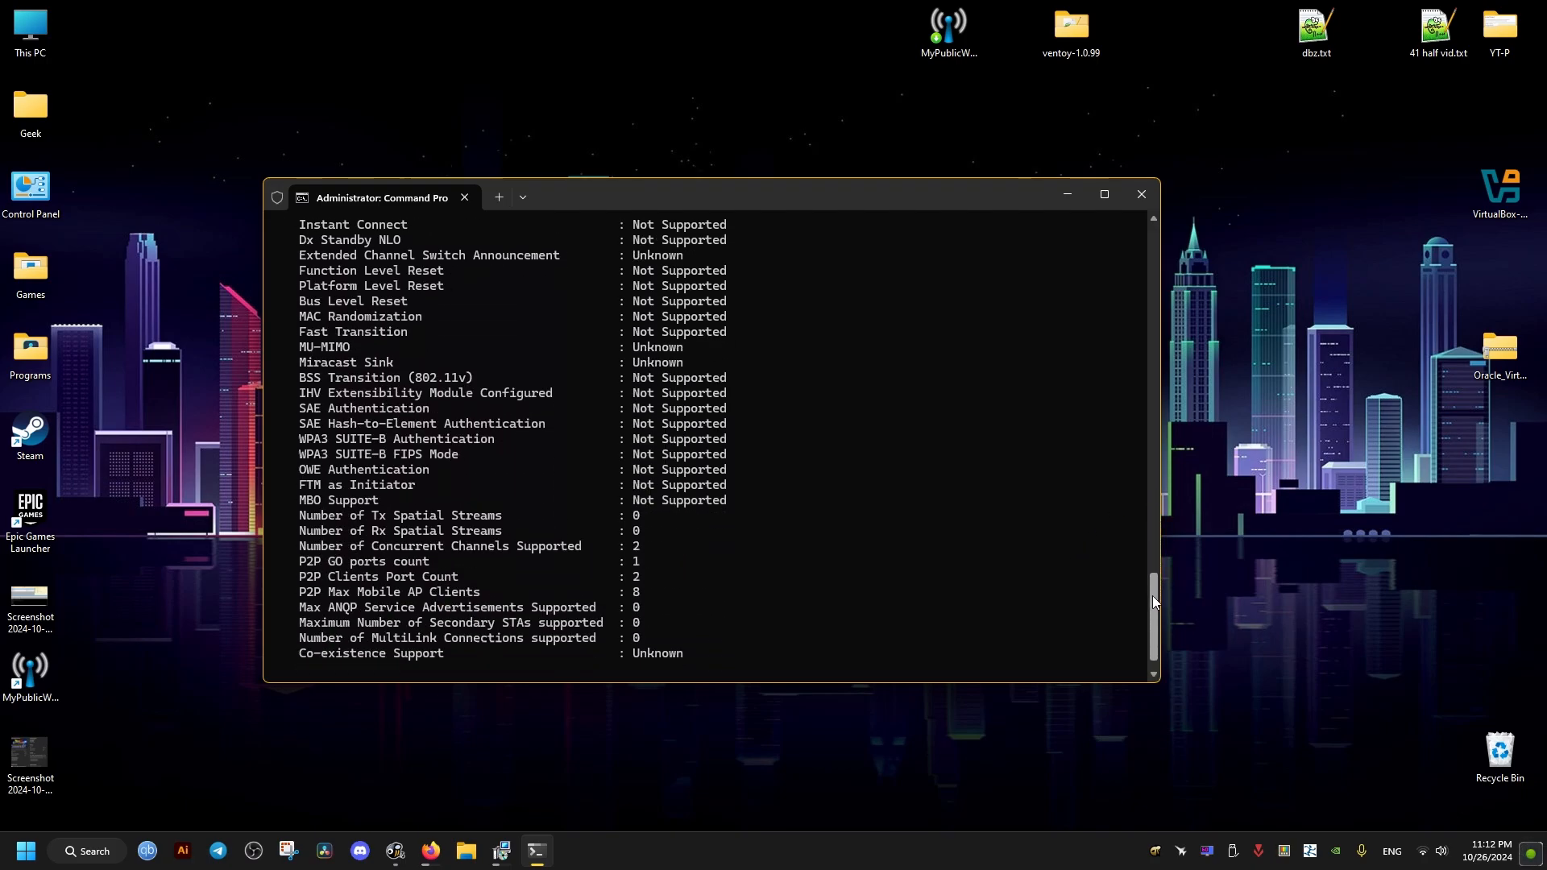
{"action": "scroll", "scroll_direction": "down", "scroll_amount": 3}
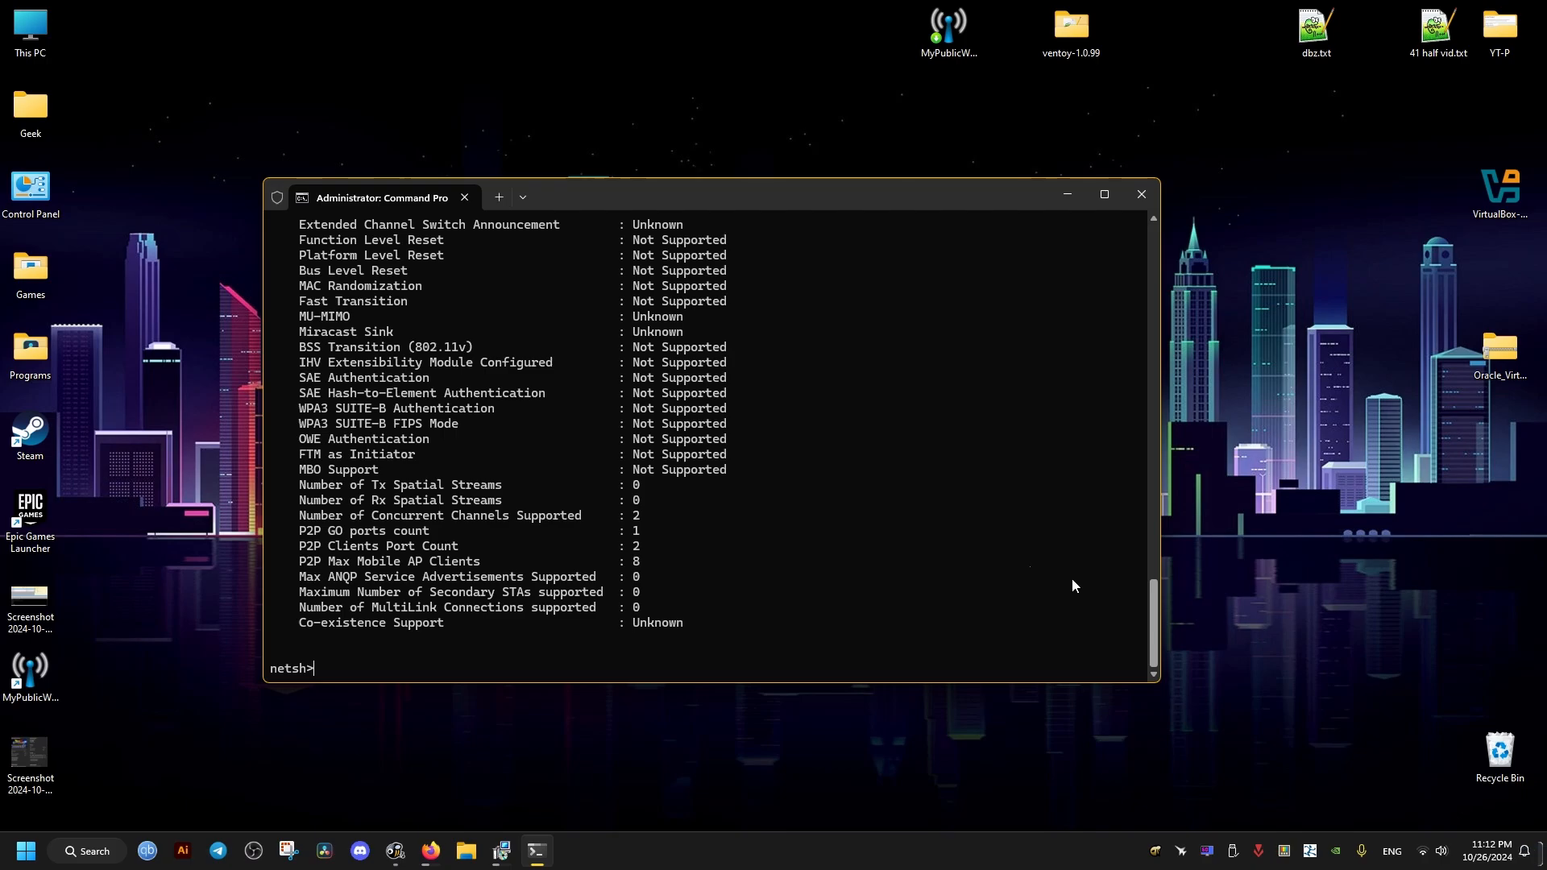
{"action": "left_click", "coordinate": [21, 851]}
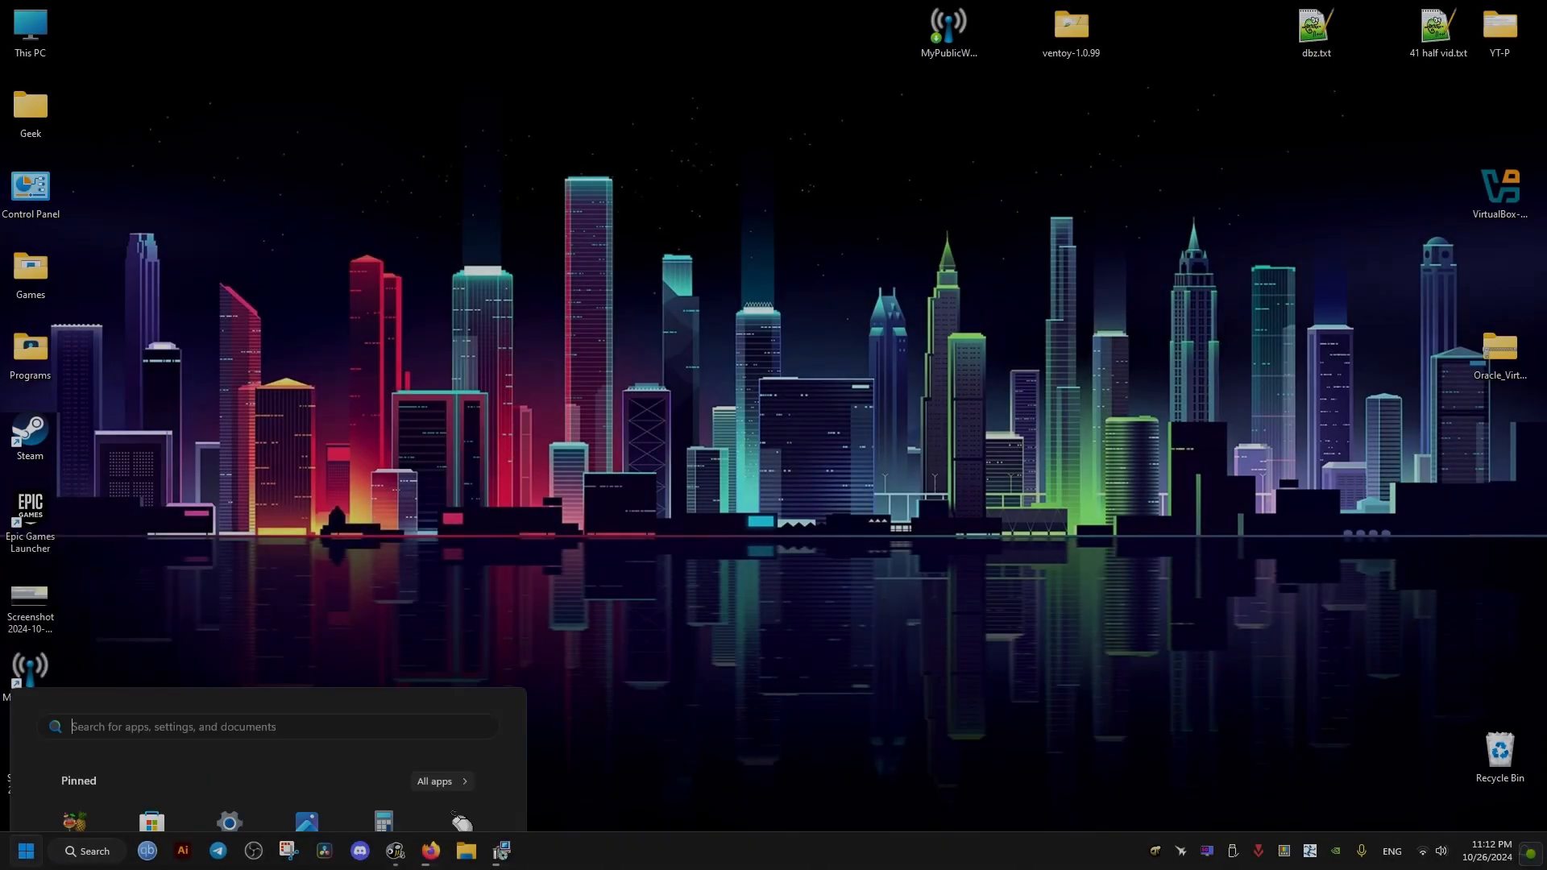
Launch a new Command Prompt as administrator from the Start search for 'cmd'.
{"action": "type", "text": "cmd"}
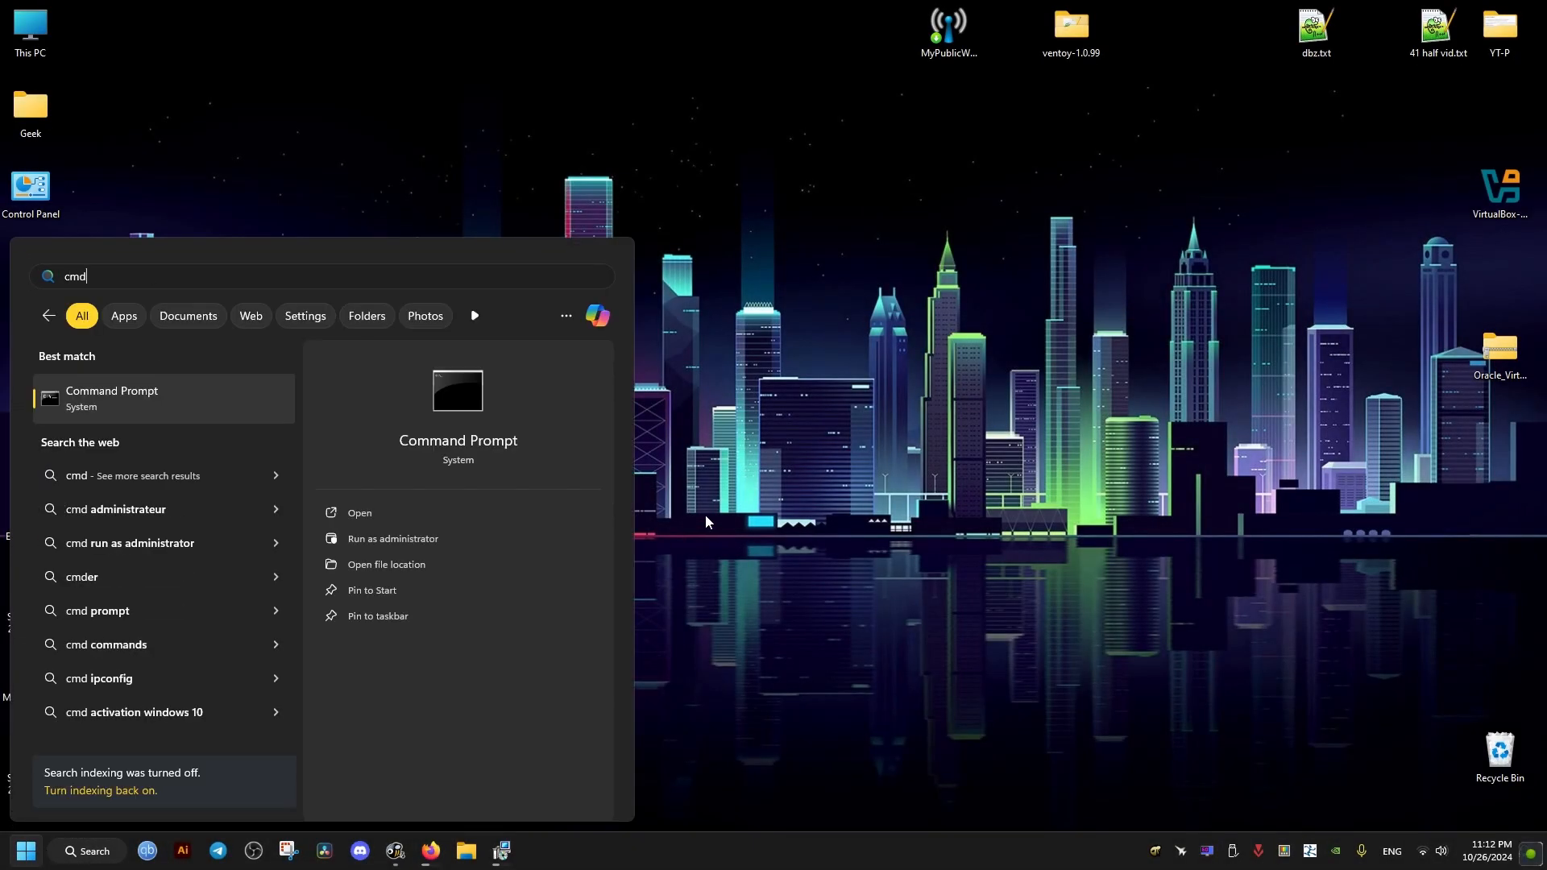
{"action": "left_click", "coordinate": [392, 538]}
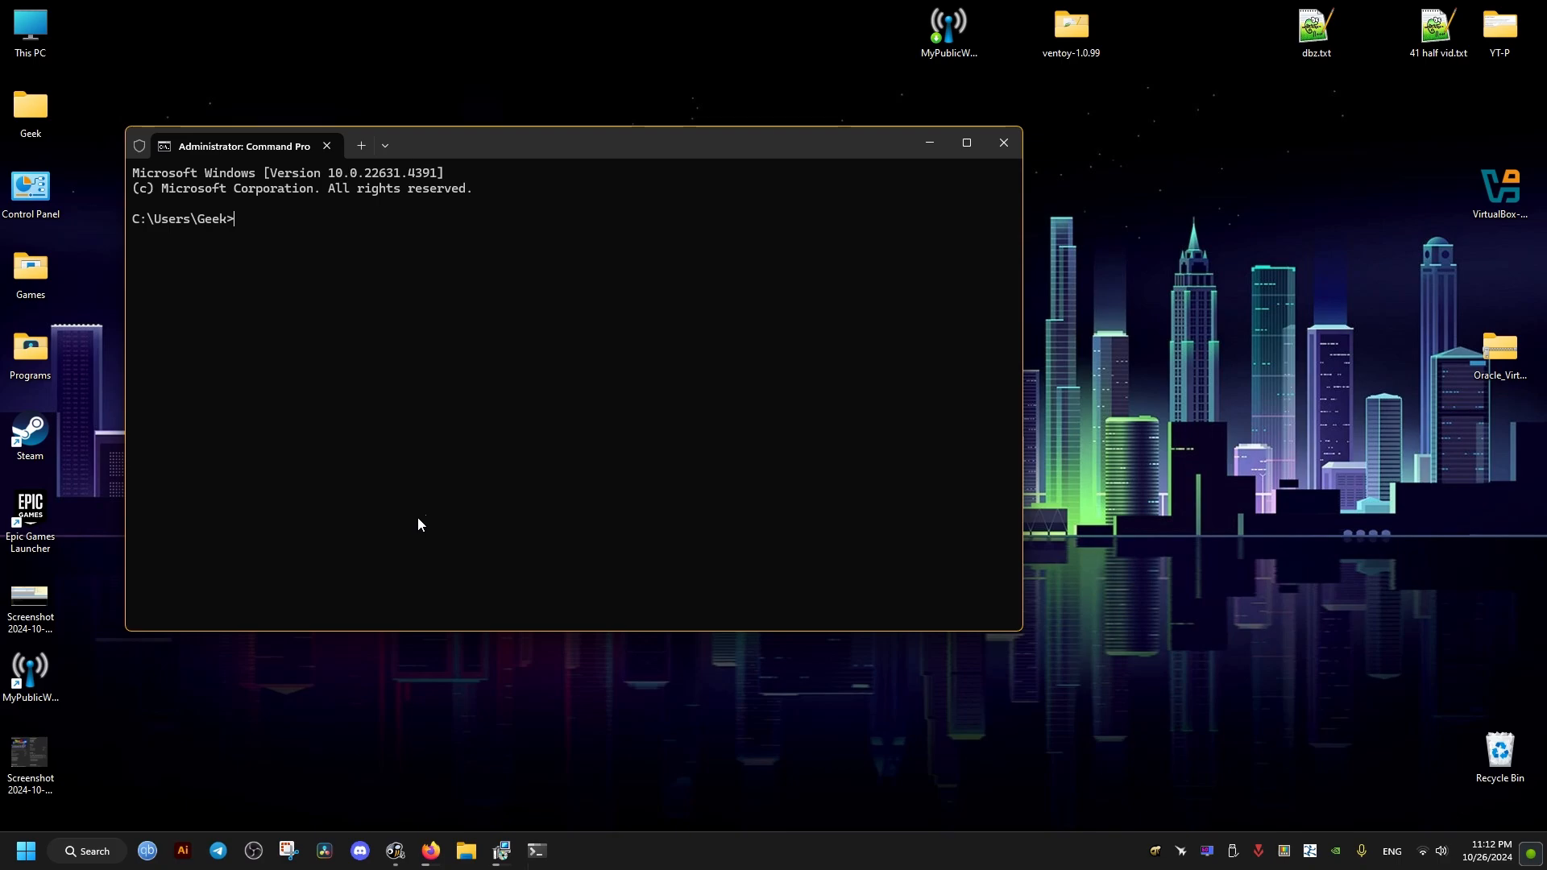
Run netsh and enter 'wlan show wirelesscapabilities' to list the adapter's supported features.
{"action": "type", "text": "netsh"}
{"action": "type", "text": "wlan sho"}
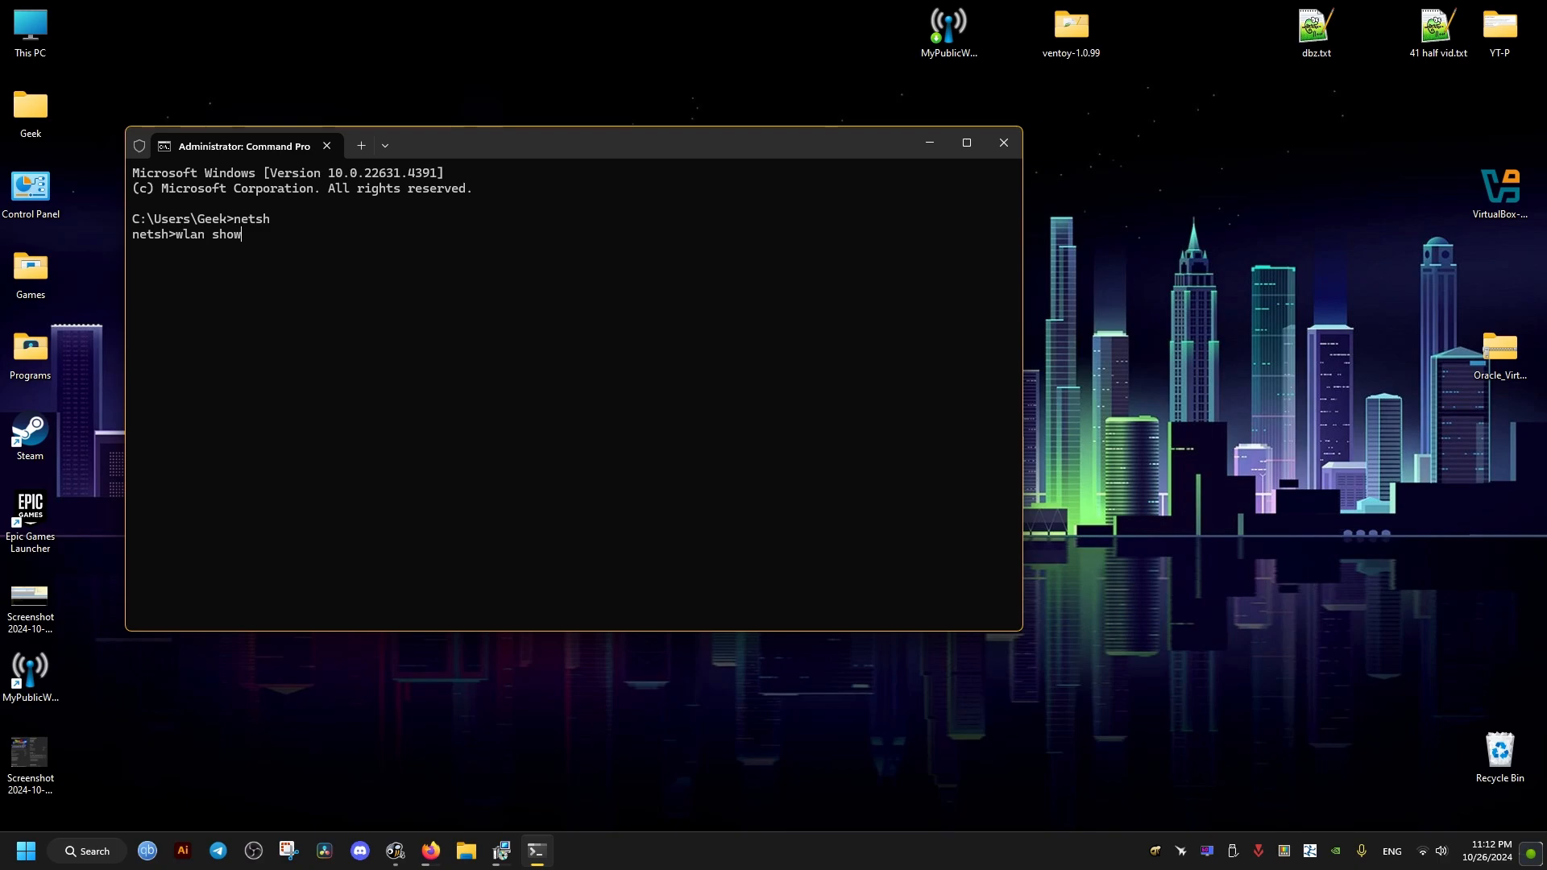
{"action": "type", "text": "wir"}
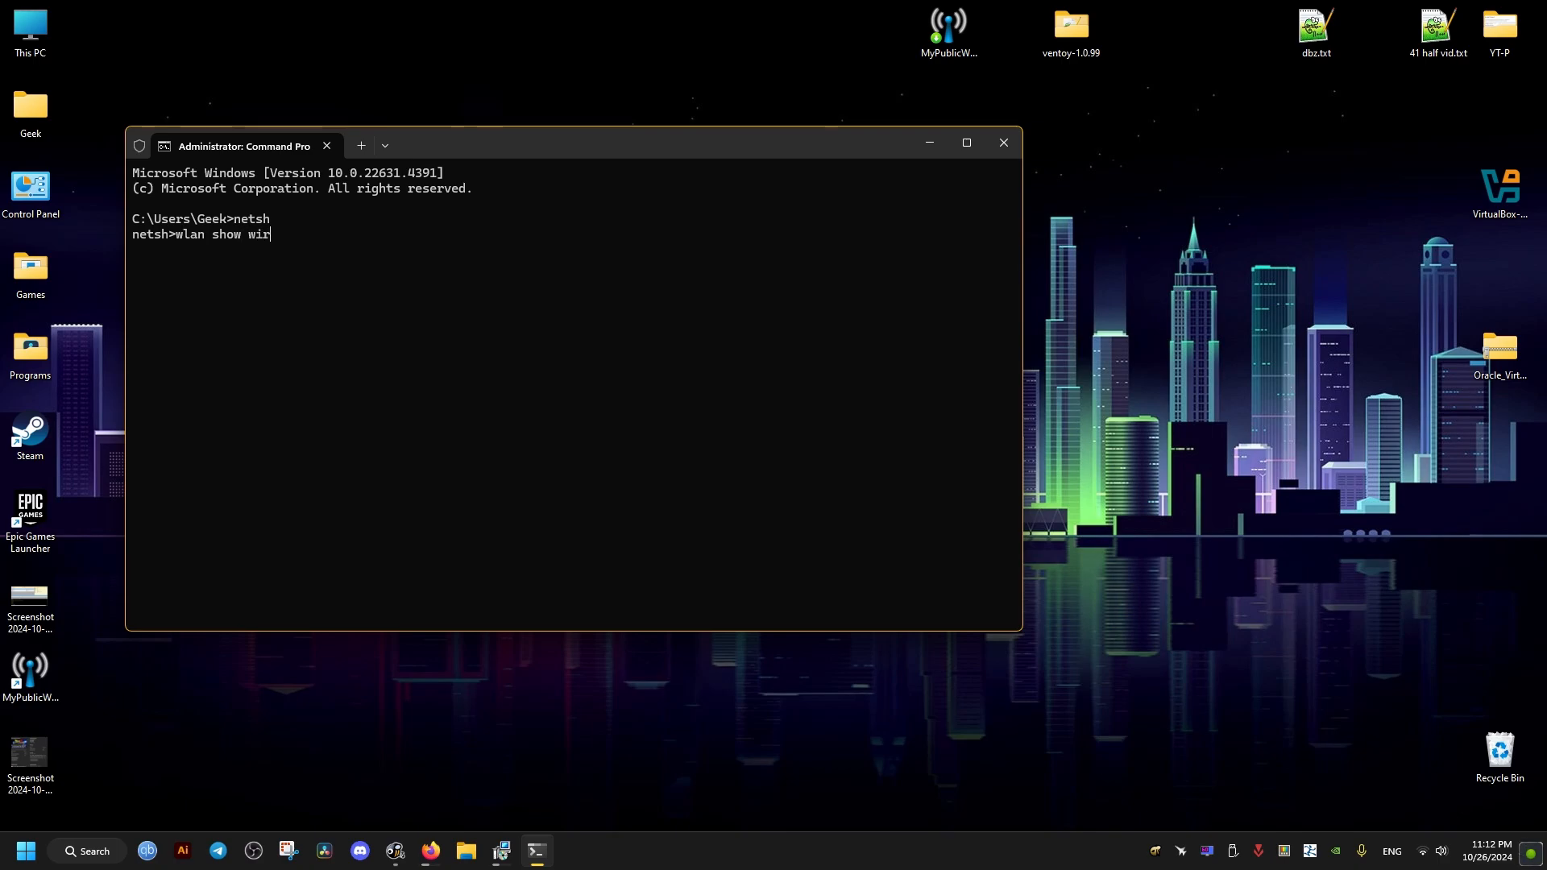
{"action": "type", "text": "eless"}
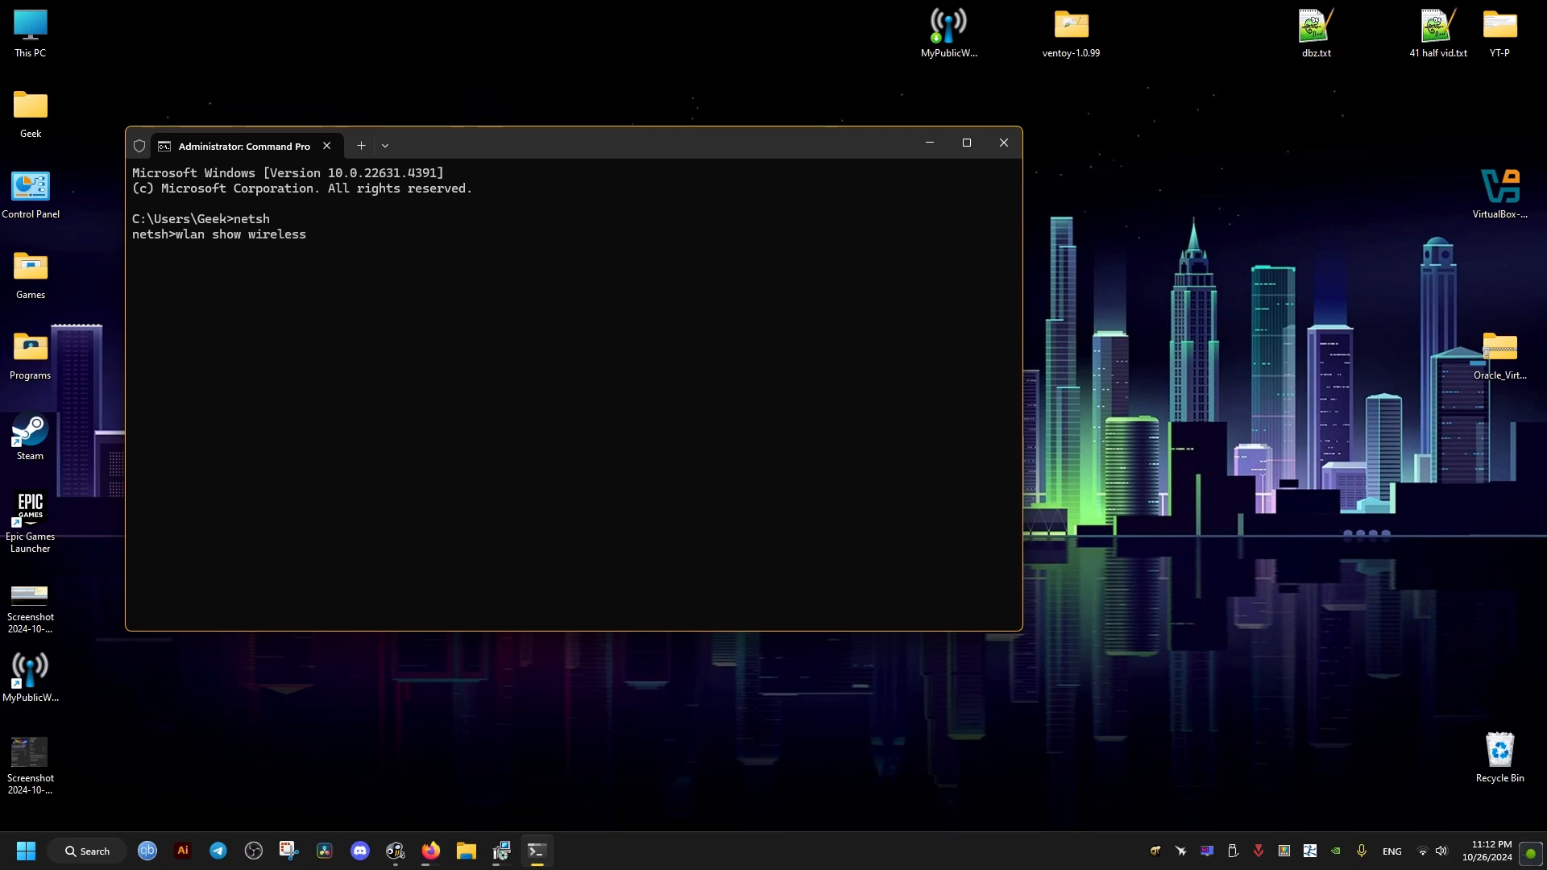
{"action": "type", "text": "c"}
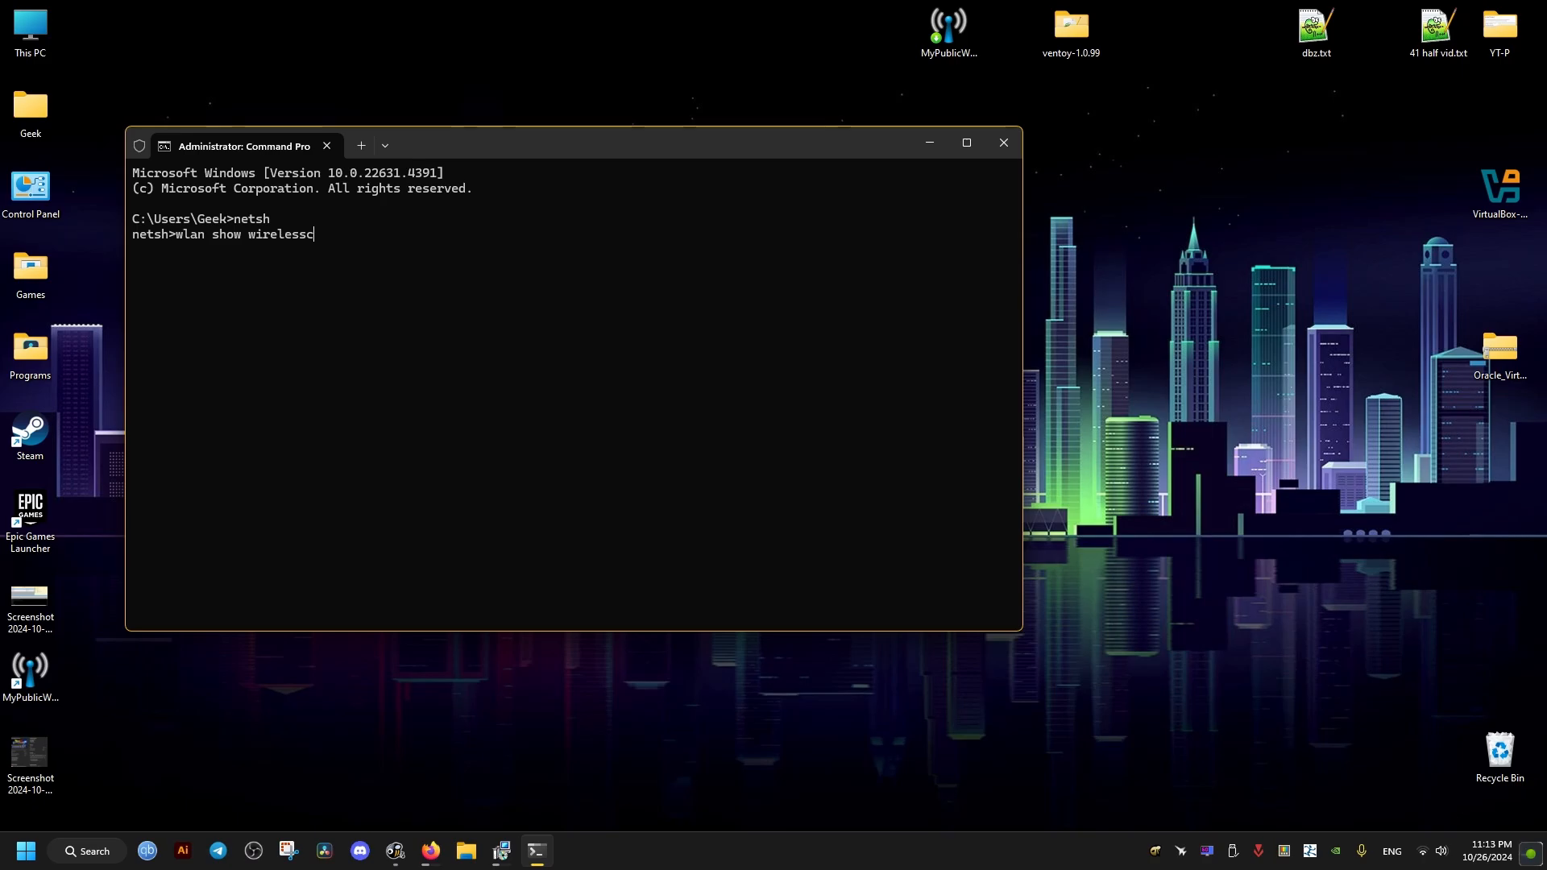
{"action": "type", "text": "apabili"}
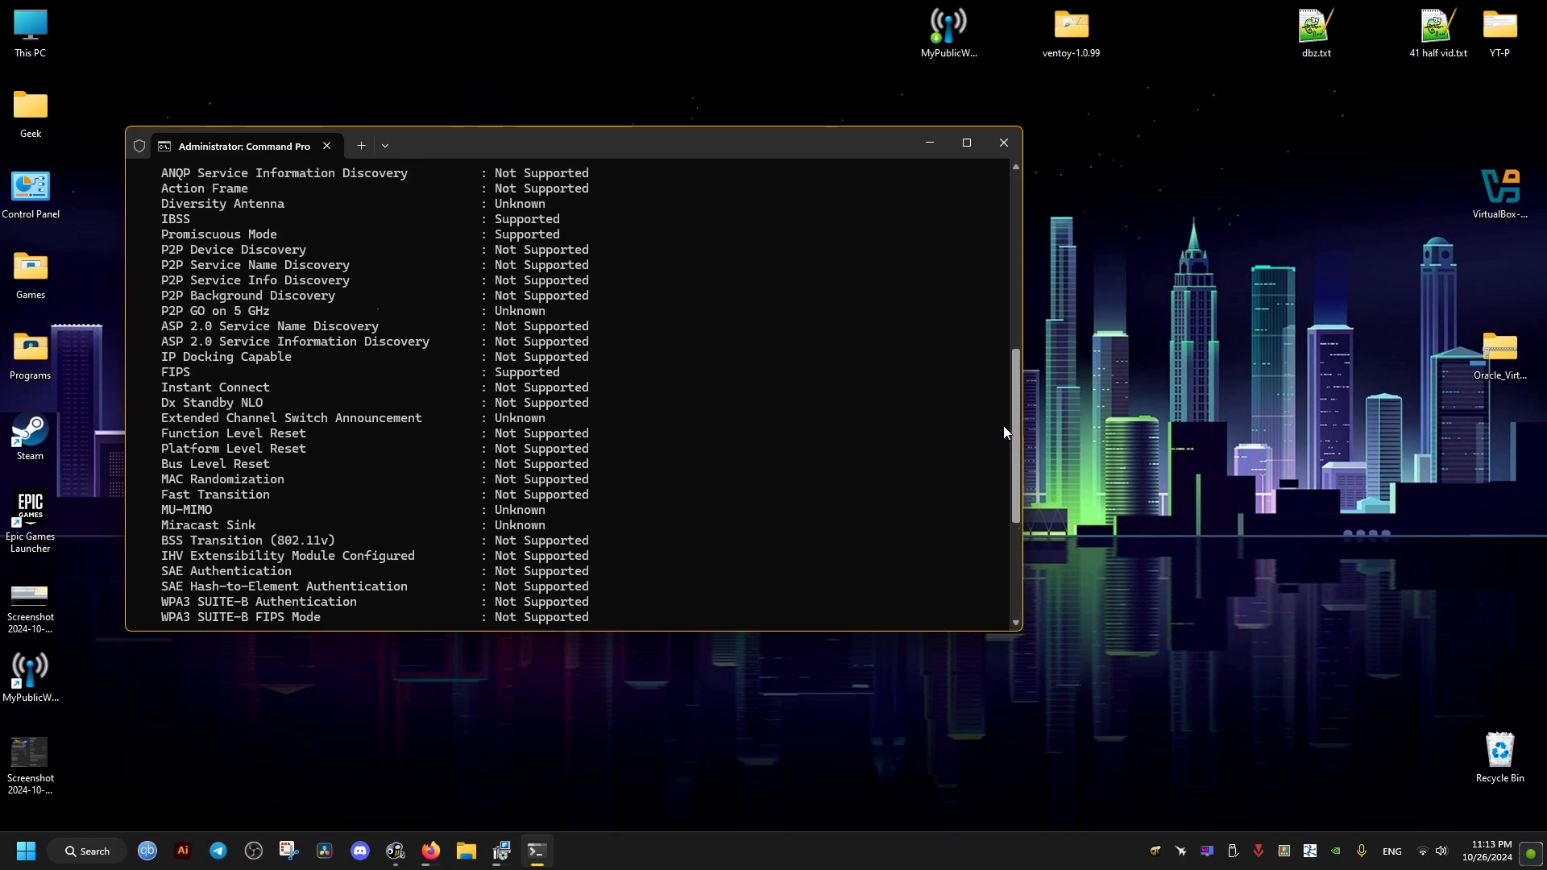
Highlight the 'Network monitor mode: Supported' line in the report, then close the window.
{"action": "scroll", "scroll_direction": "up", "scroll_amount": 3}
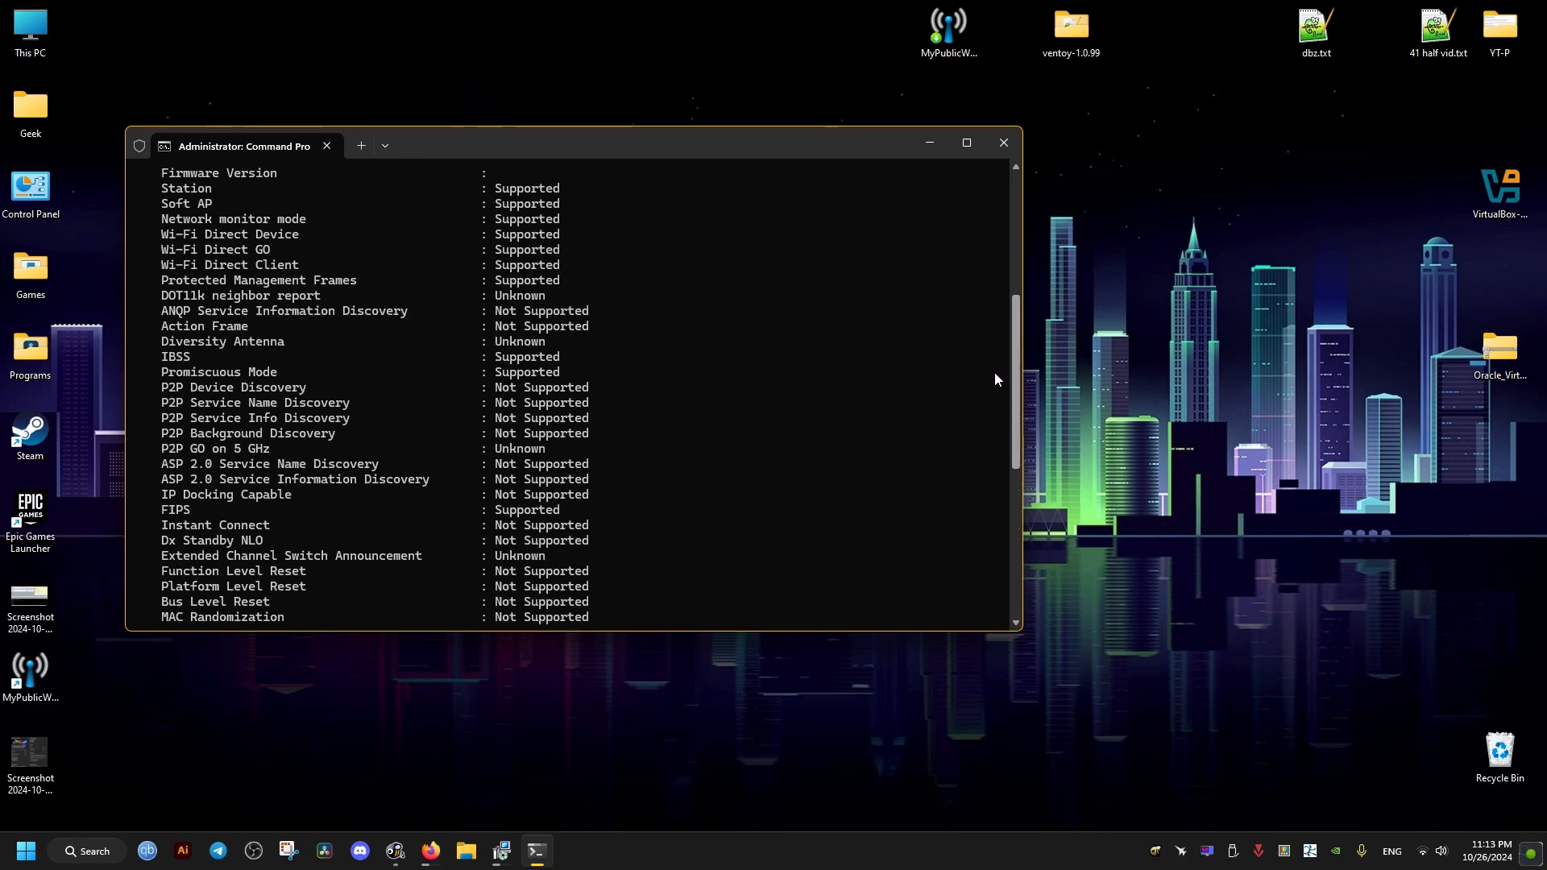
{"action": "scroll", "scroll_direction": "up", "scroll_amount": 3}
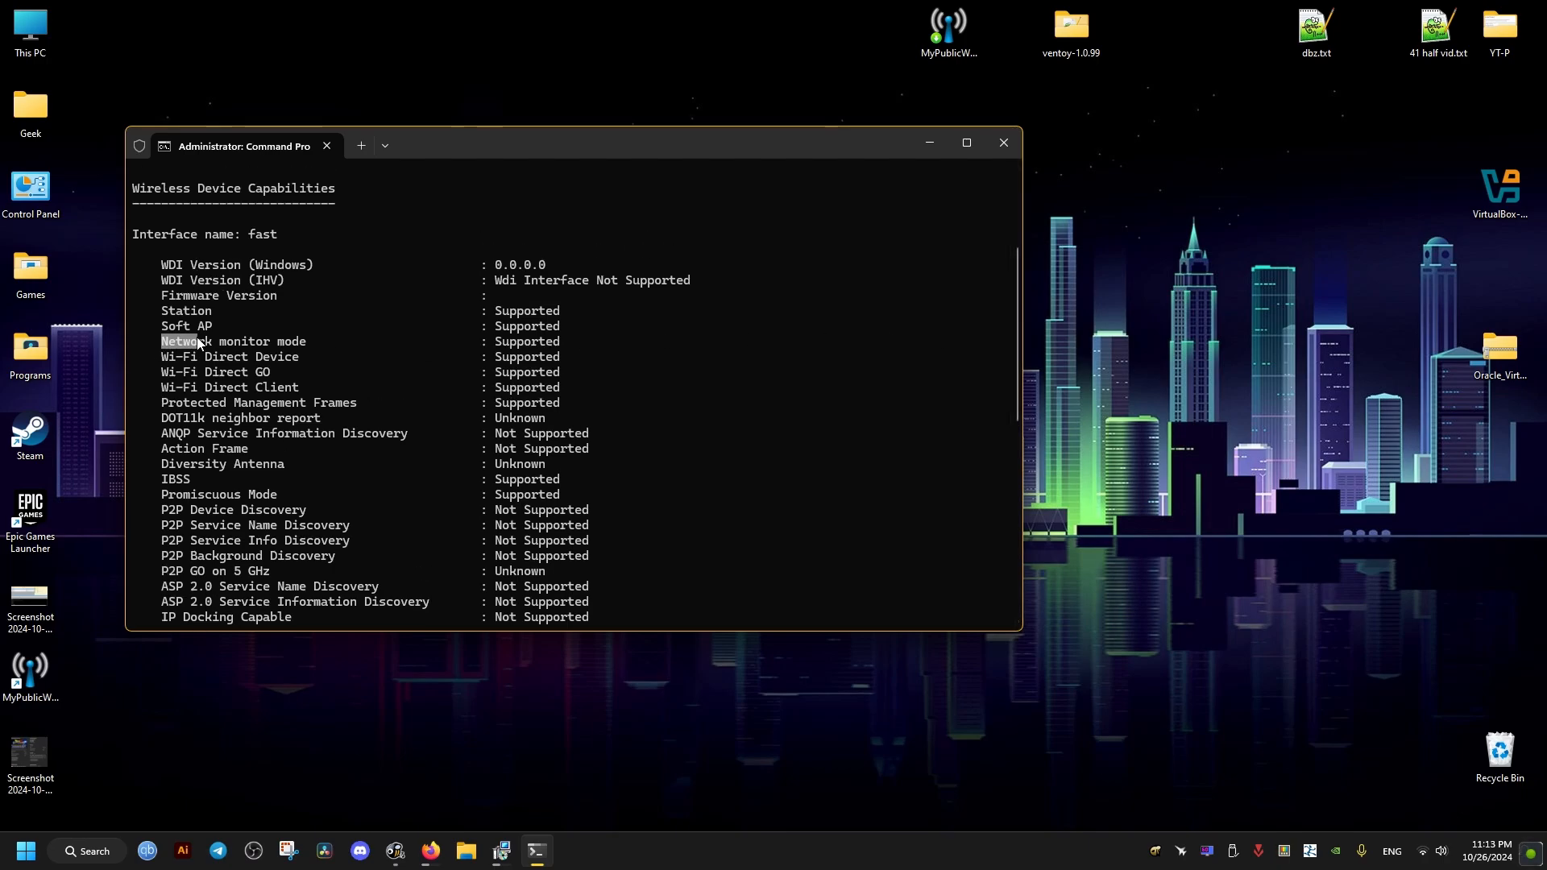
{"action": "left_click_drag", "start_coordinate": [161, 342], "coordinate": [559, 341]}
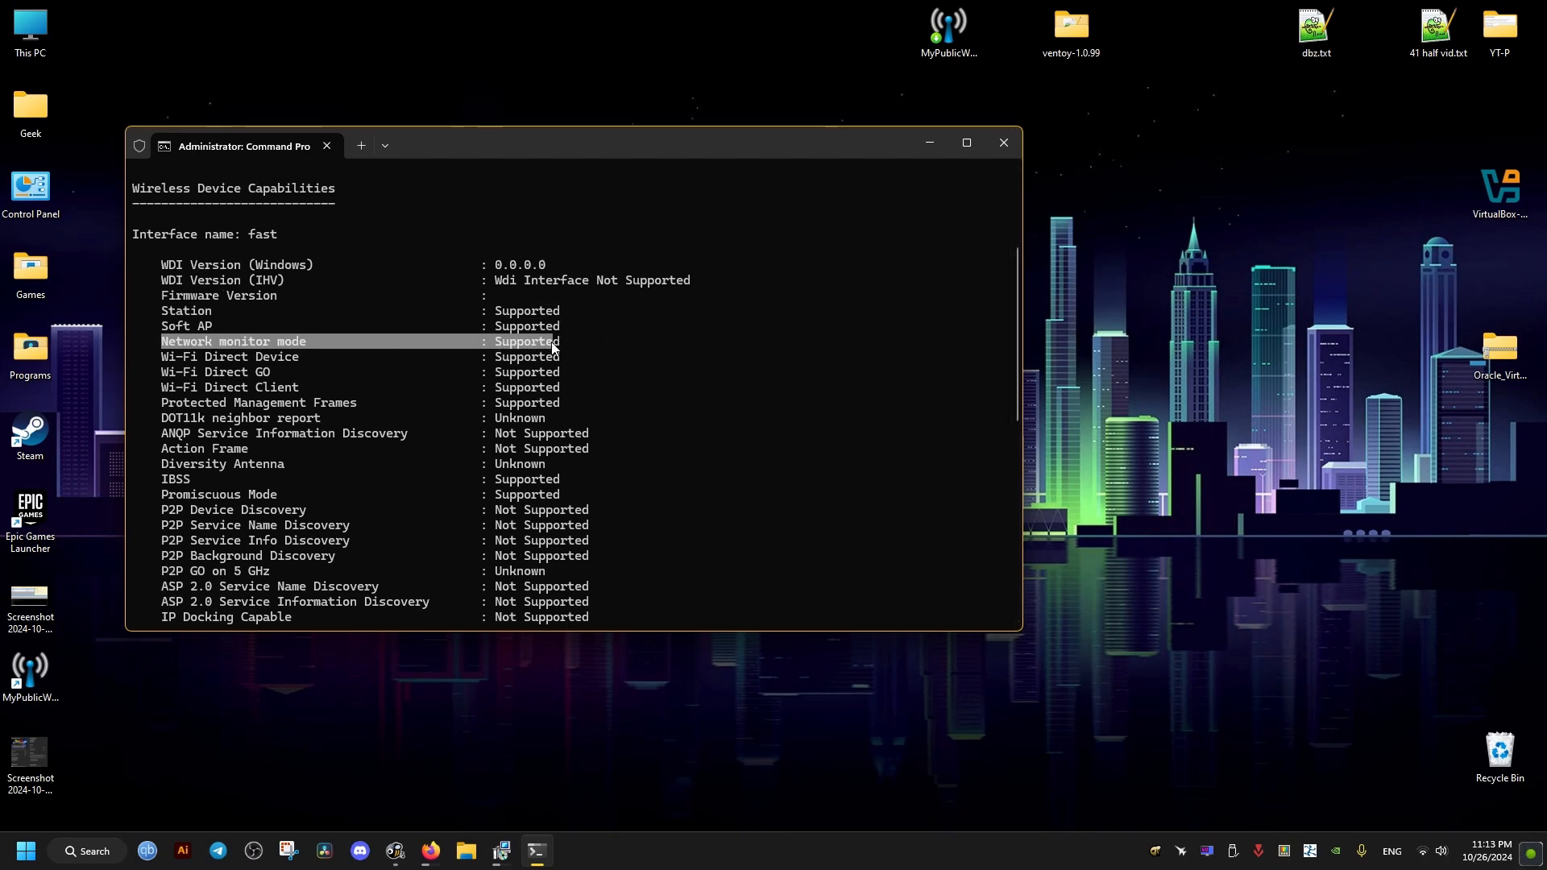
{"action": "mouse_move", "coordinate": [690, 374]}
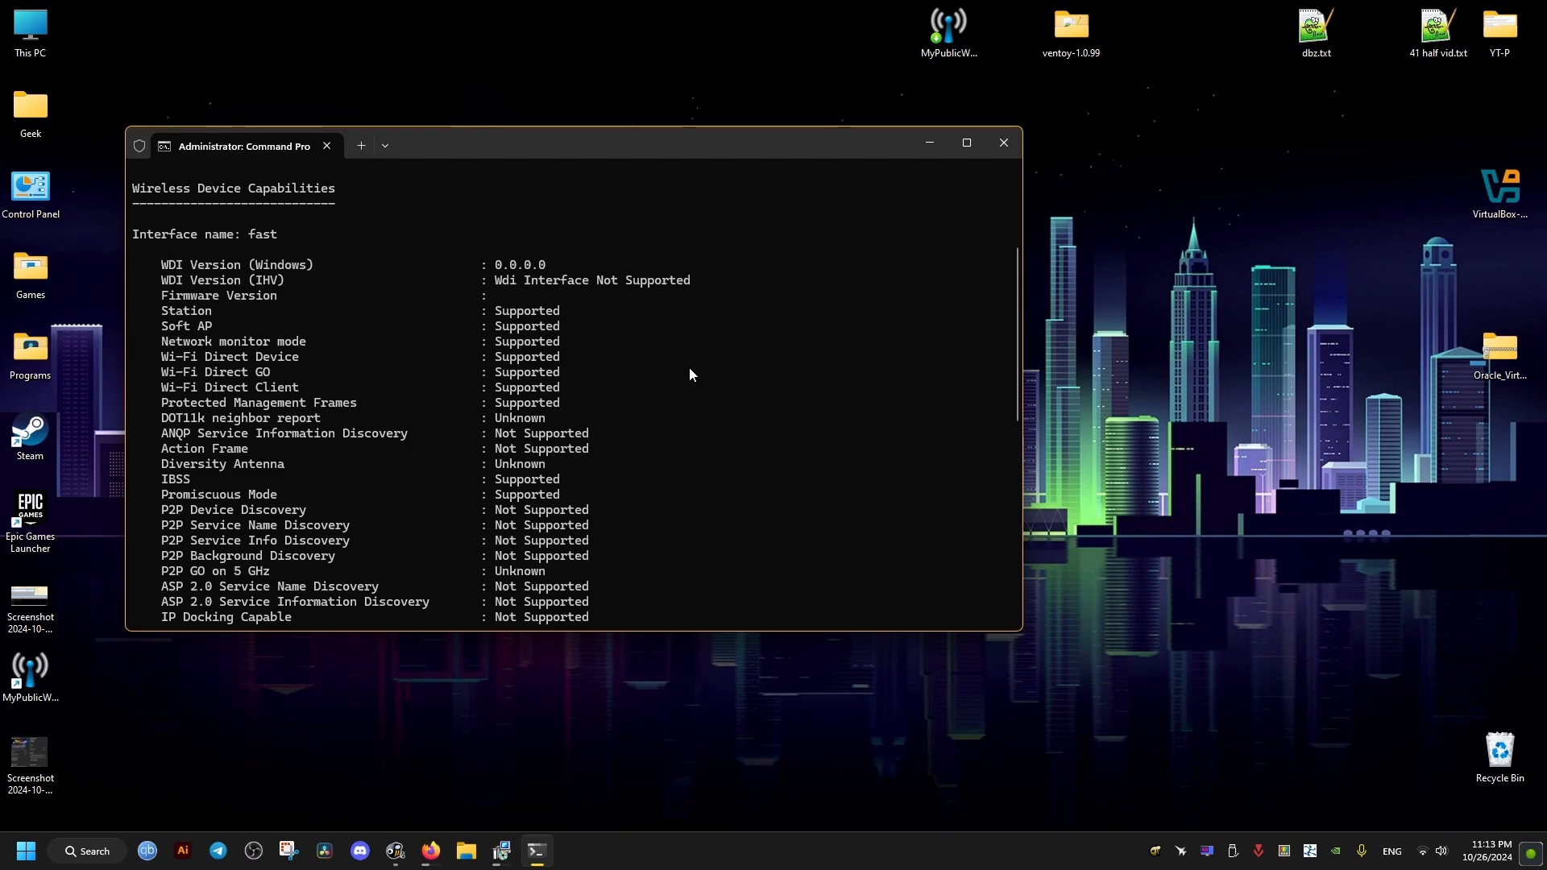
{"action": "left_click", "coordinate": [1003, 143]}
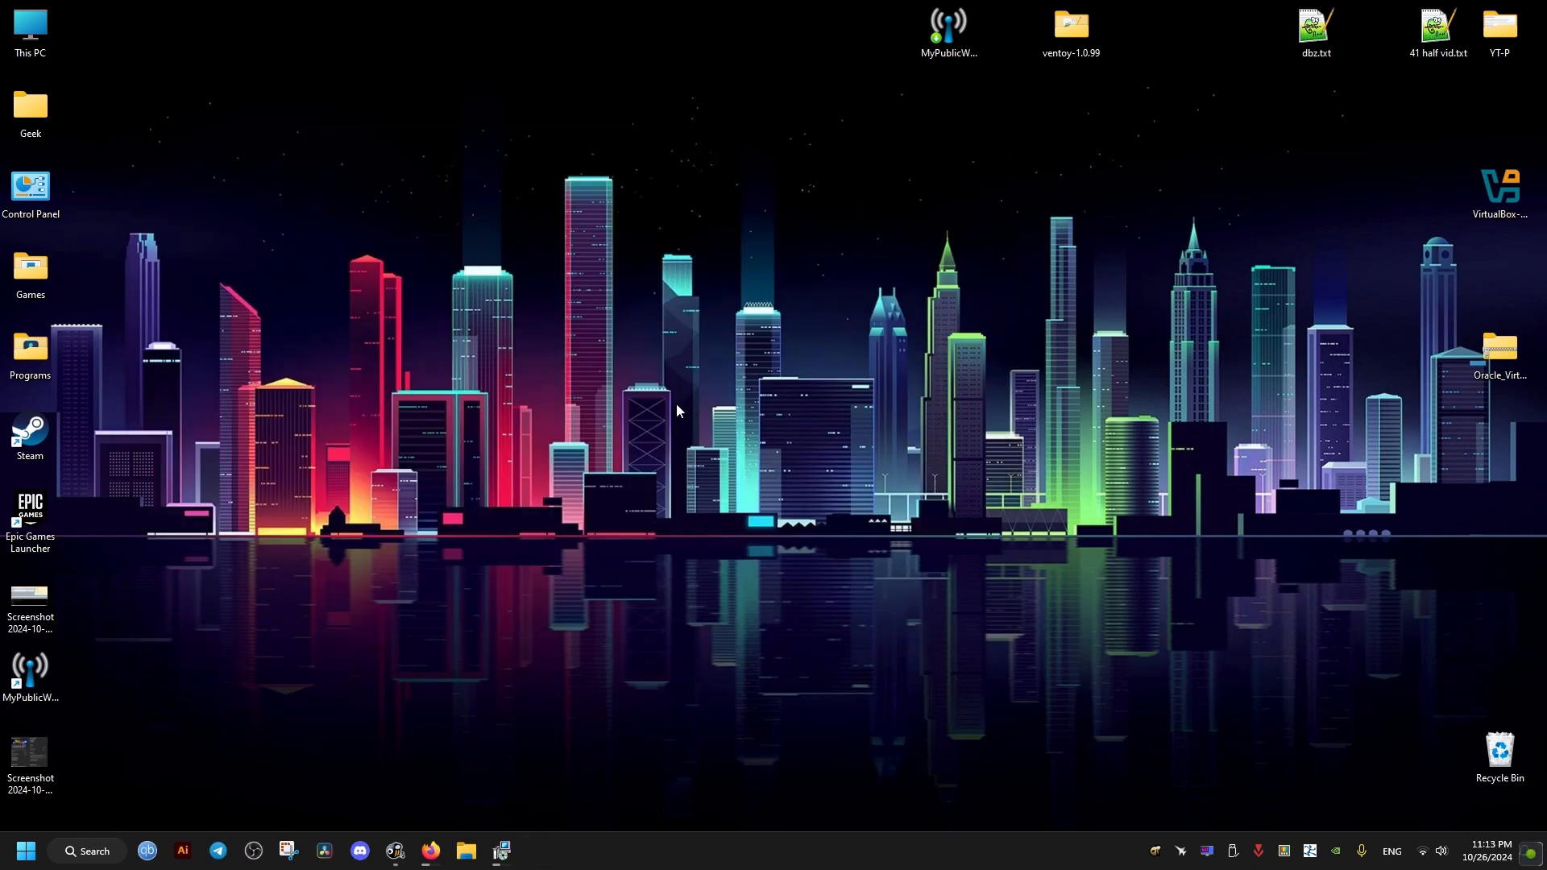